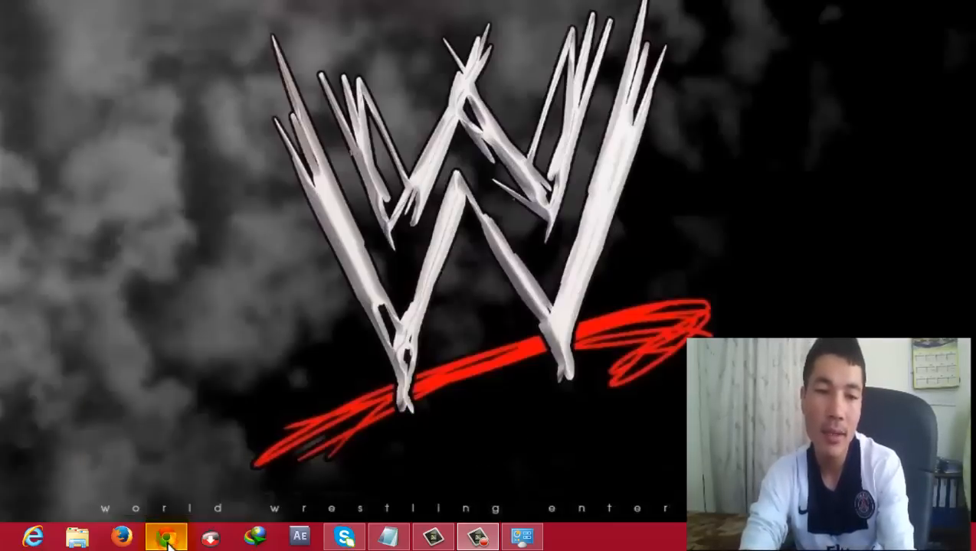
left_click(166, 536)
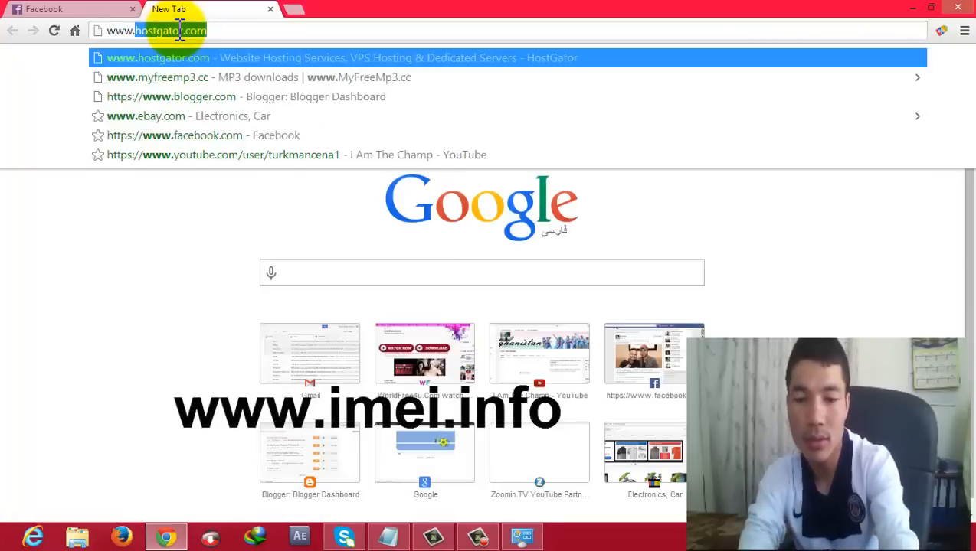
type("www.imei.info")
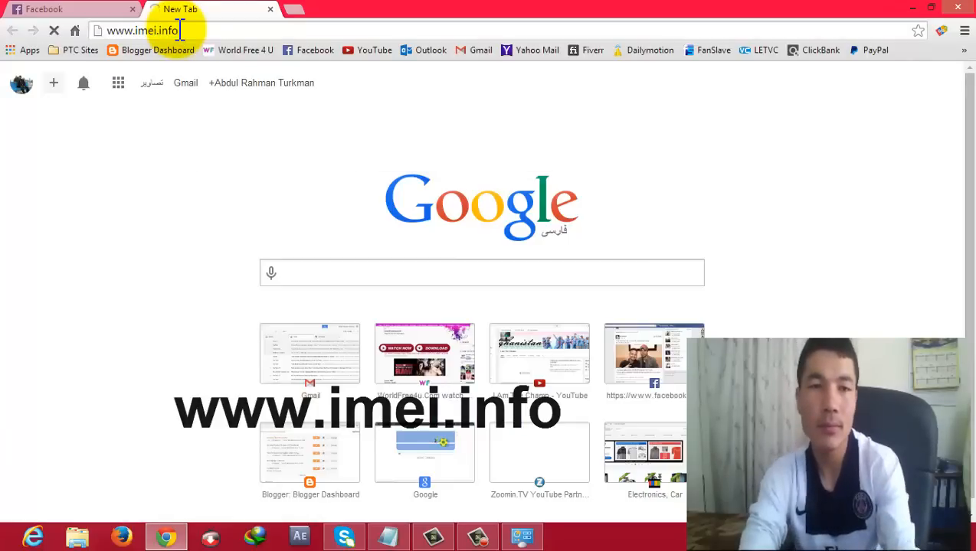
key("Return")
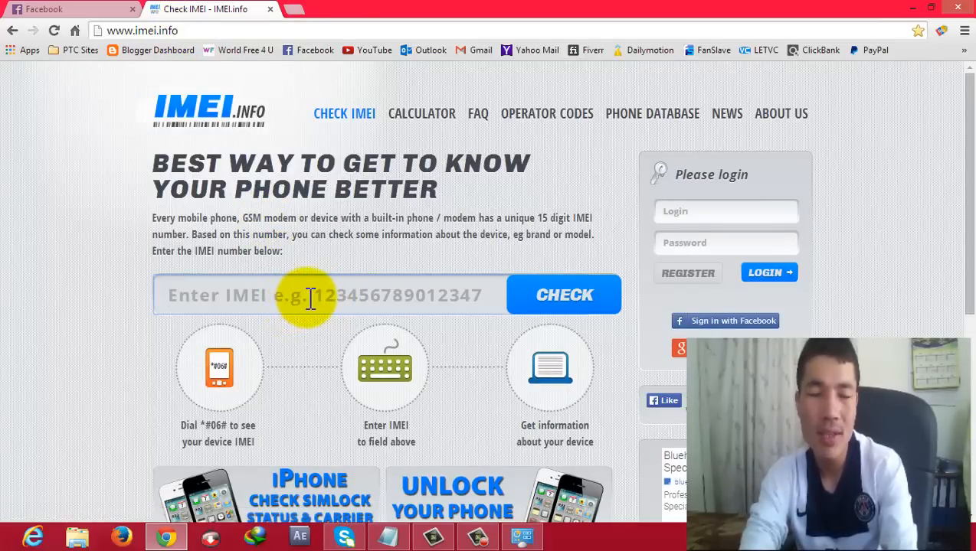
left_click(321, 294)
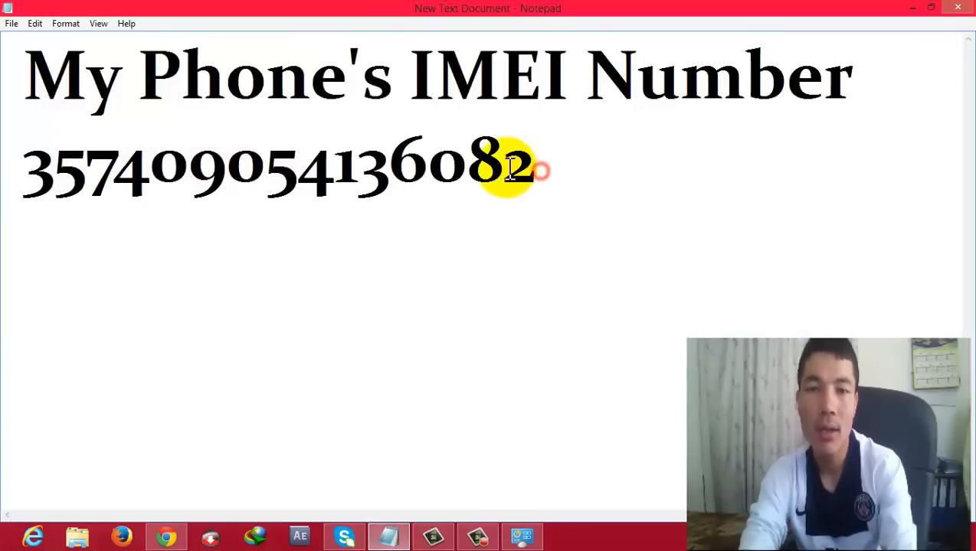
left_click_drag(536, 161, 84, 165)
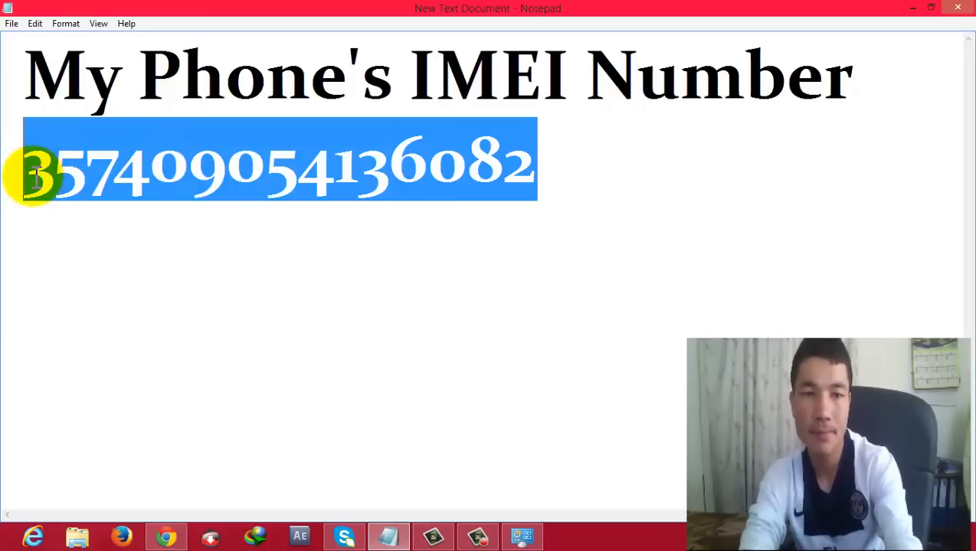
Place the IMEI in the Enter IMEI field and submit it for checking
left_click(166, 536)
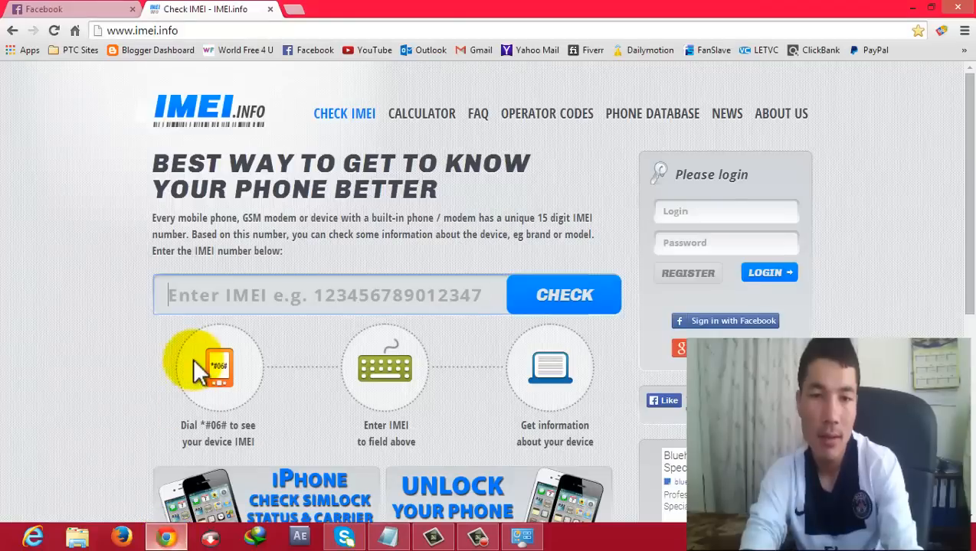
left_click(321, 294)
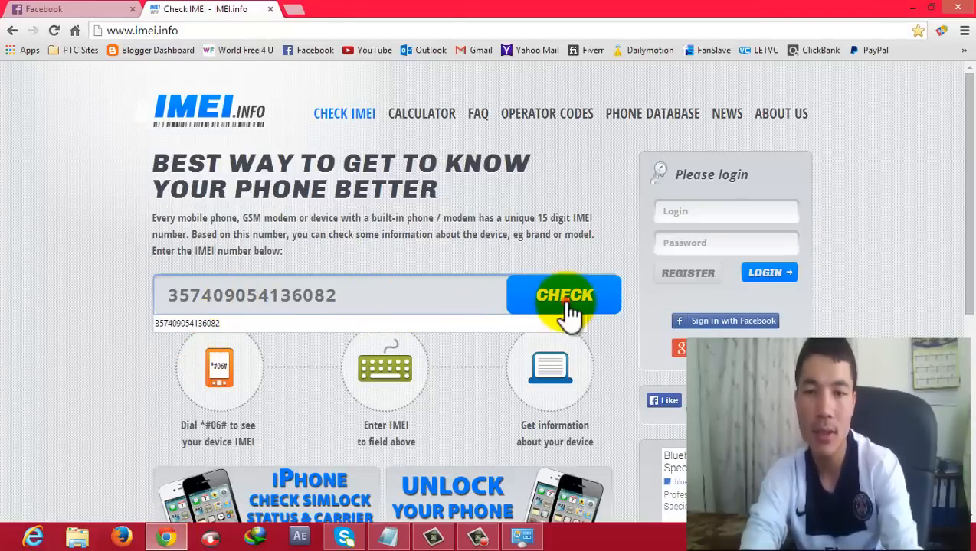
left_click(564, 294)
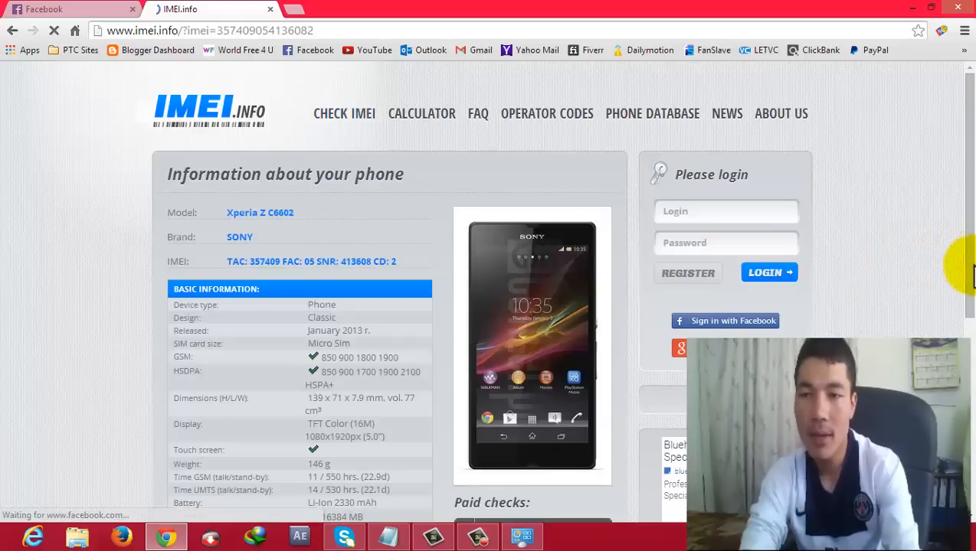
scroll("down", 3)
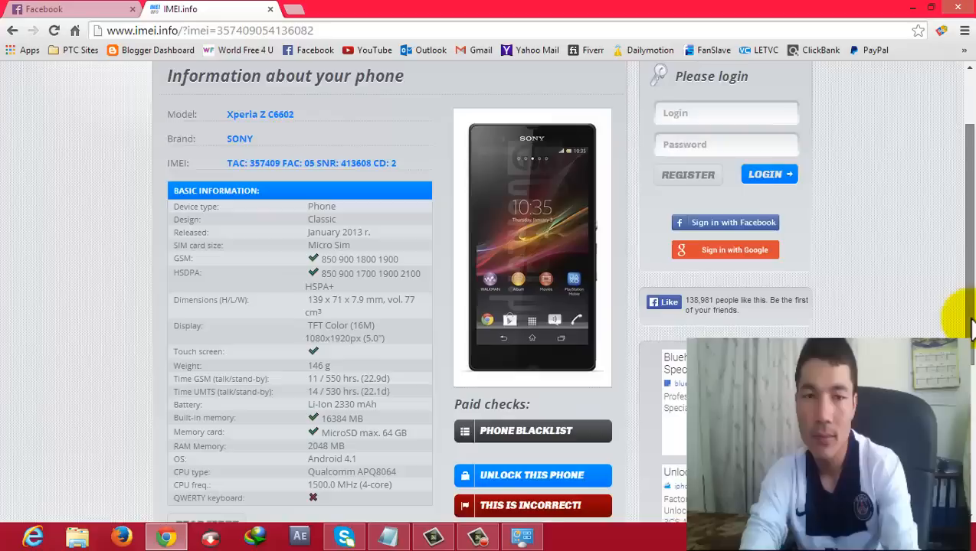
scroll("up", 3)
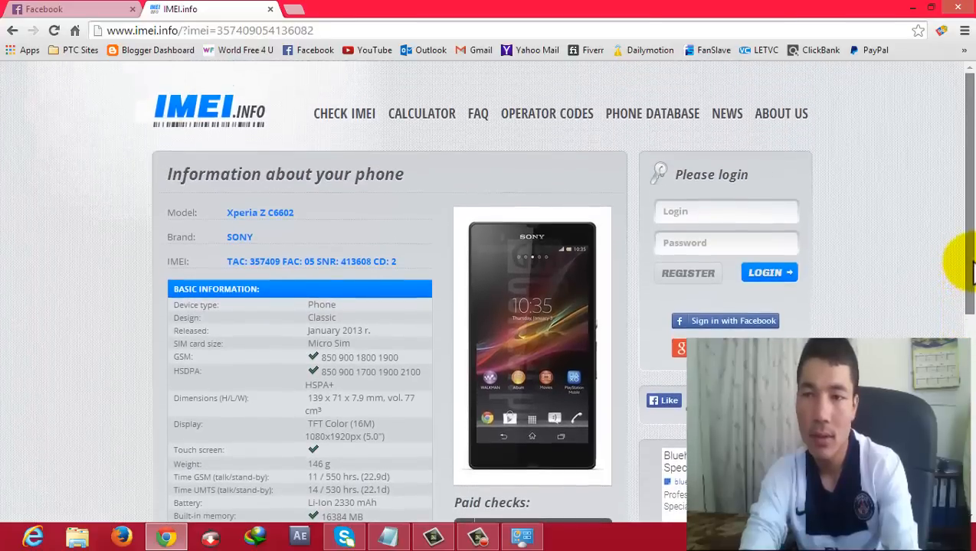
scroll("down", 3)
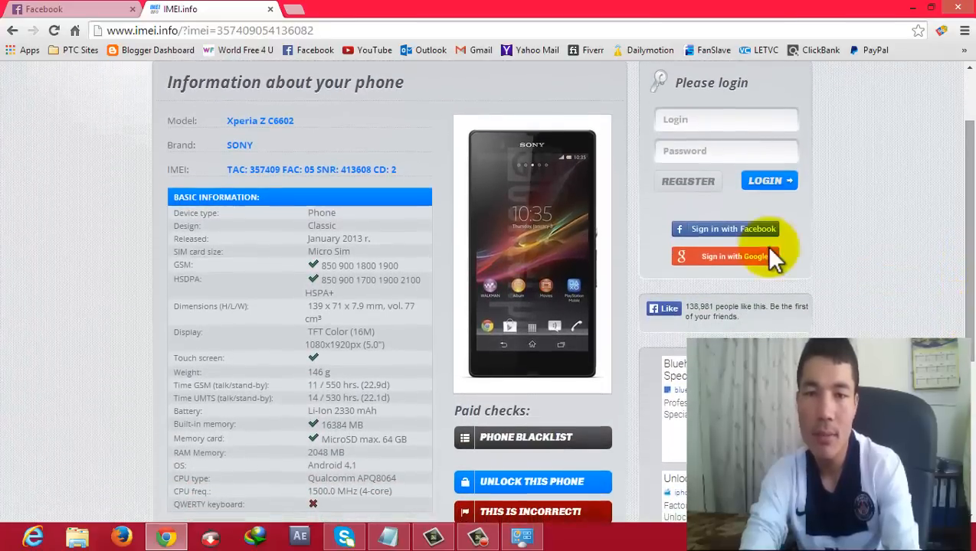
mouse_move(172, 123)
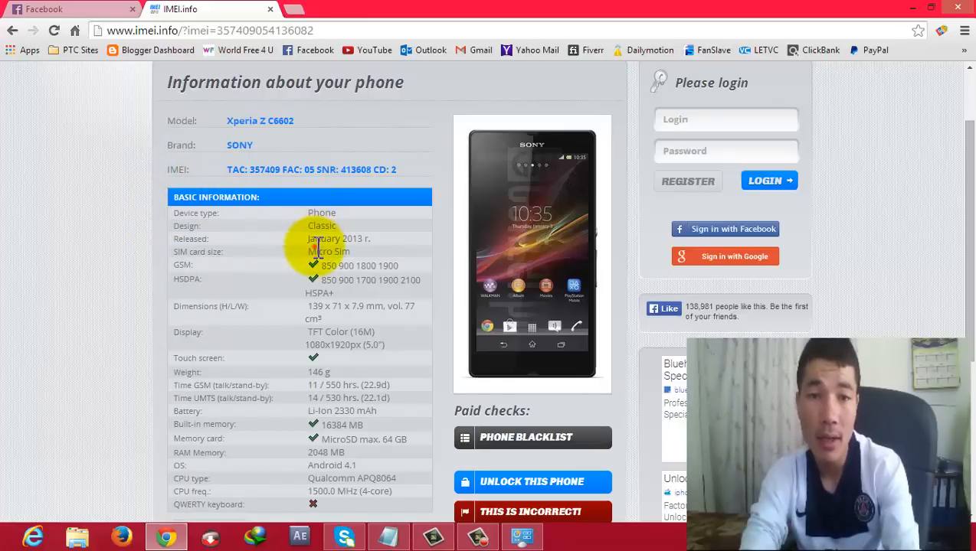
scroll("down", 3)
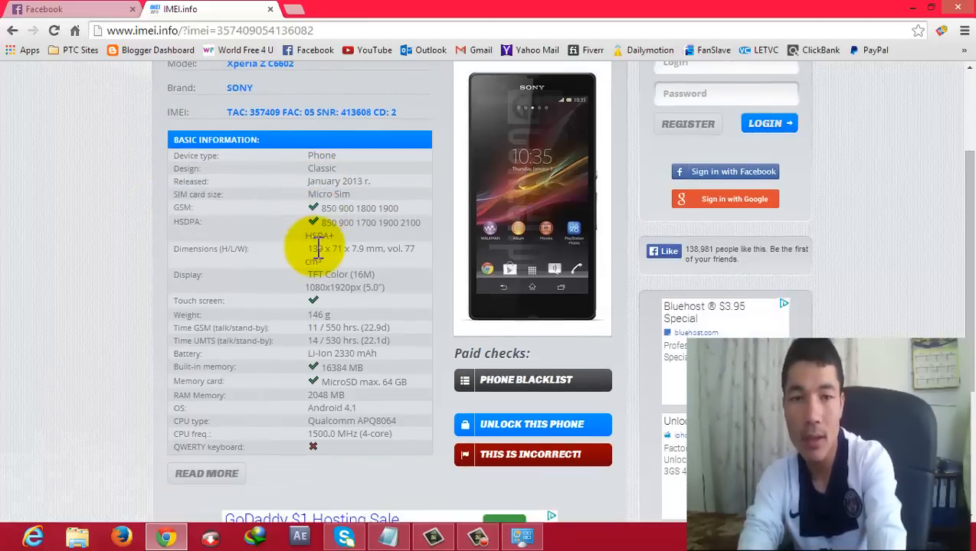
scroll("up", 3)
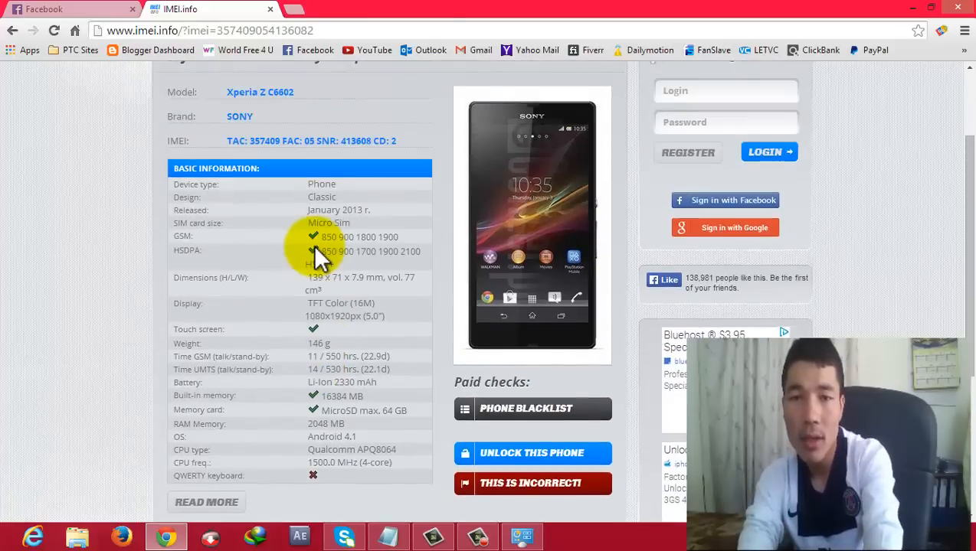
scroll("up", 3)
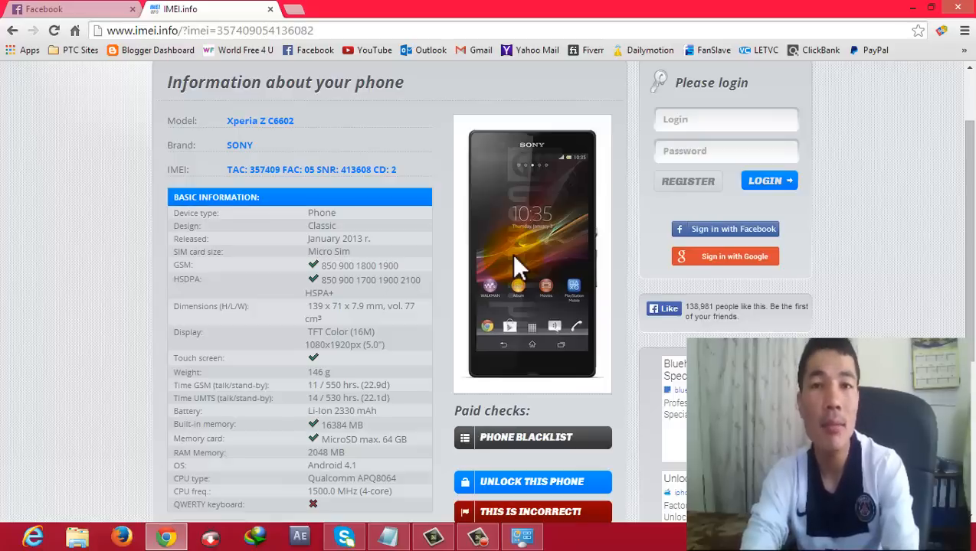
mouse_move(257, 322)
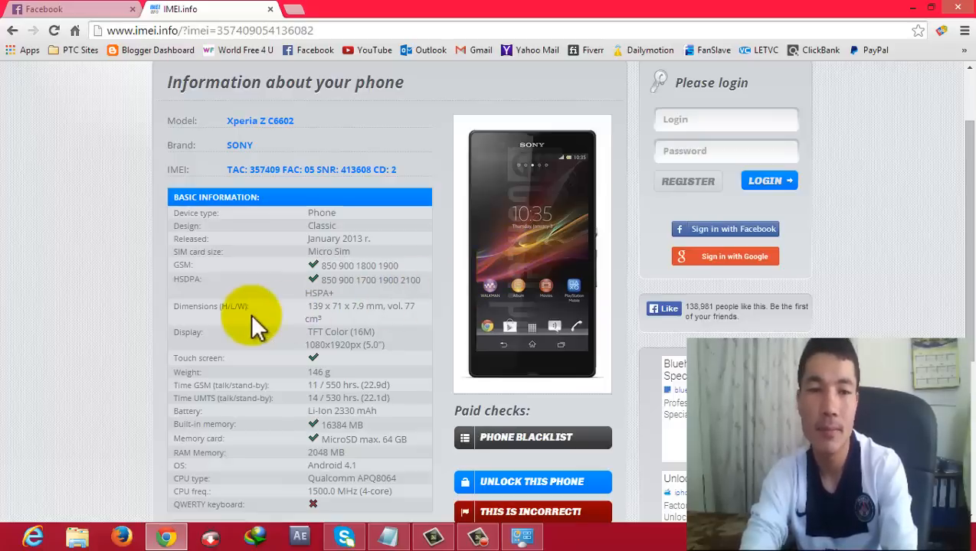
mouse_move(340, 264)
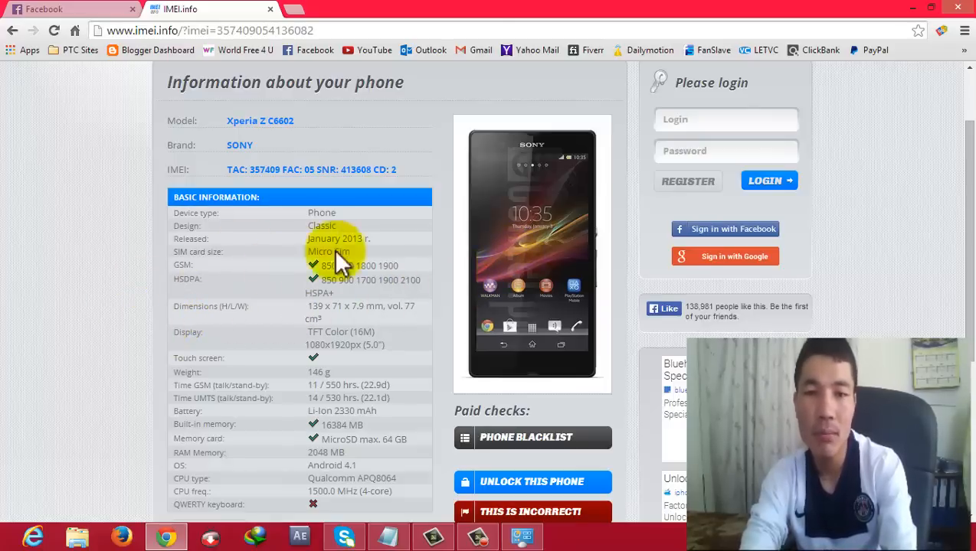
mouse_move(568, 216)
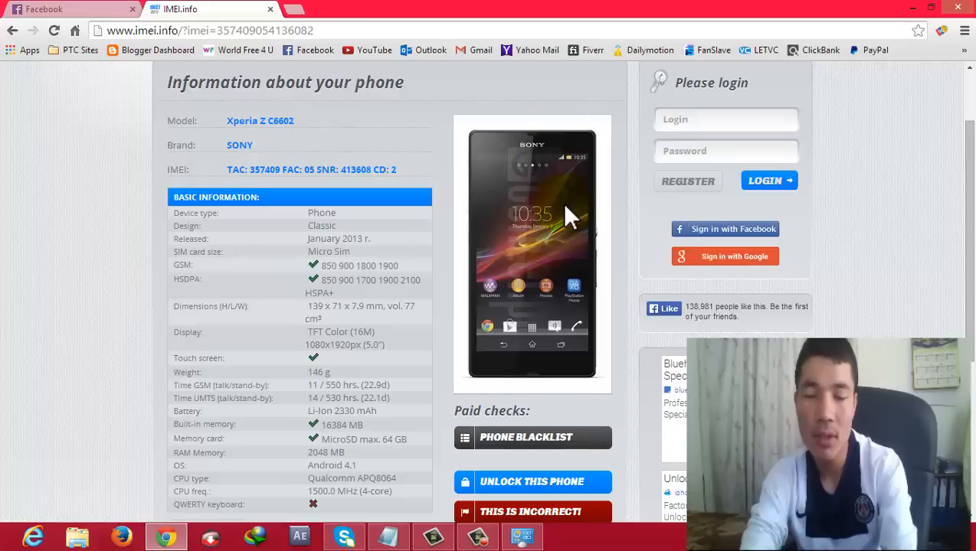
mouse_move(456, 237)
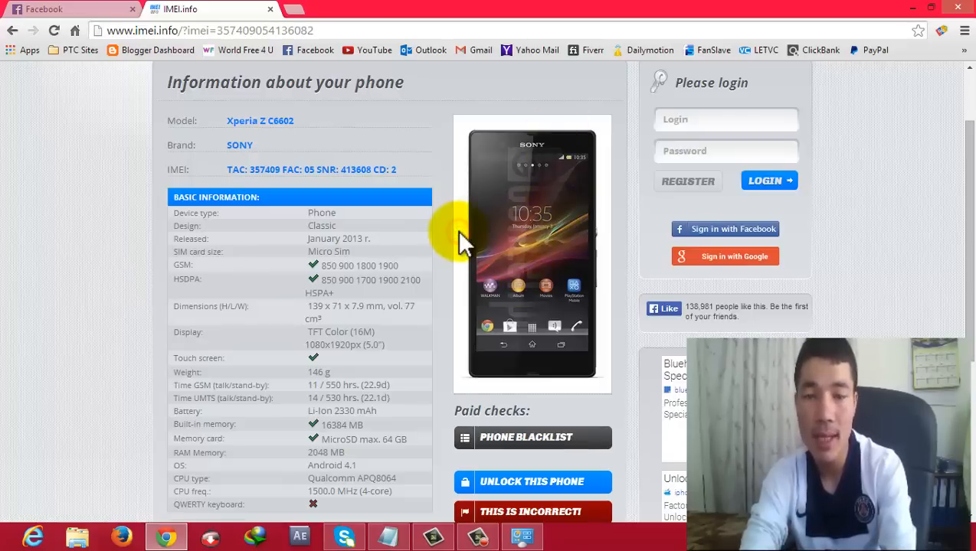
scroll("down", 3)
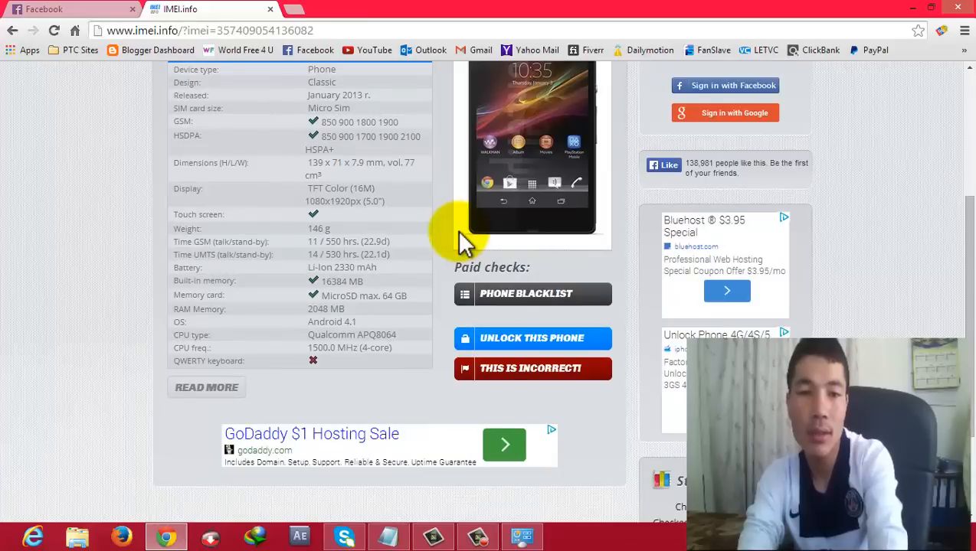
mouse_move(375, 222)
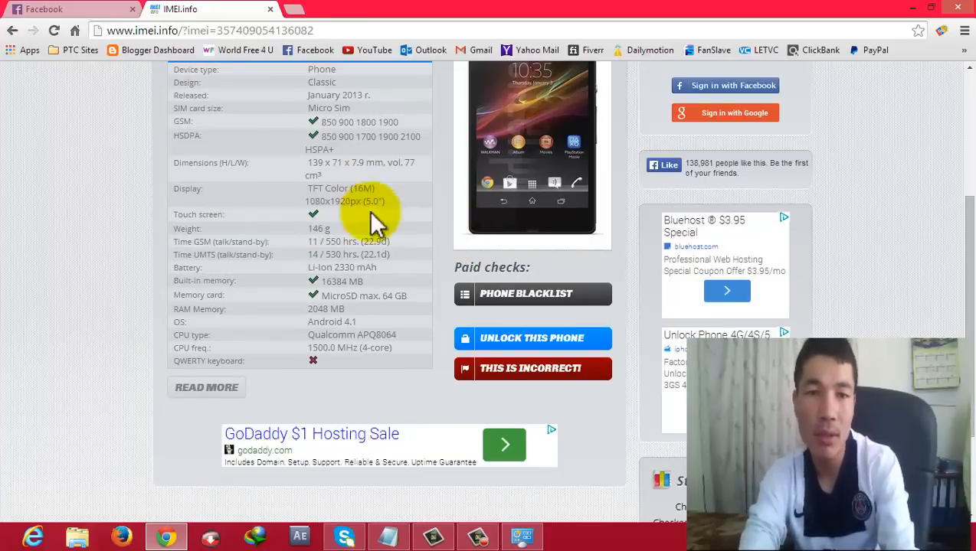
mouse_move(212, 360)
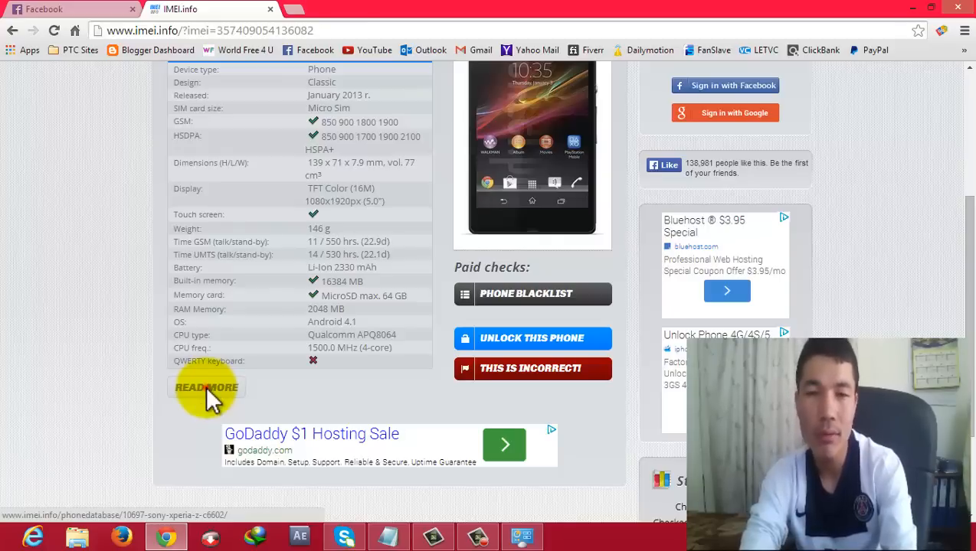
View the full Sony Xperia Z C6602 specifications via READ MORE, scrolling through them
left_click(206, 388)
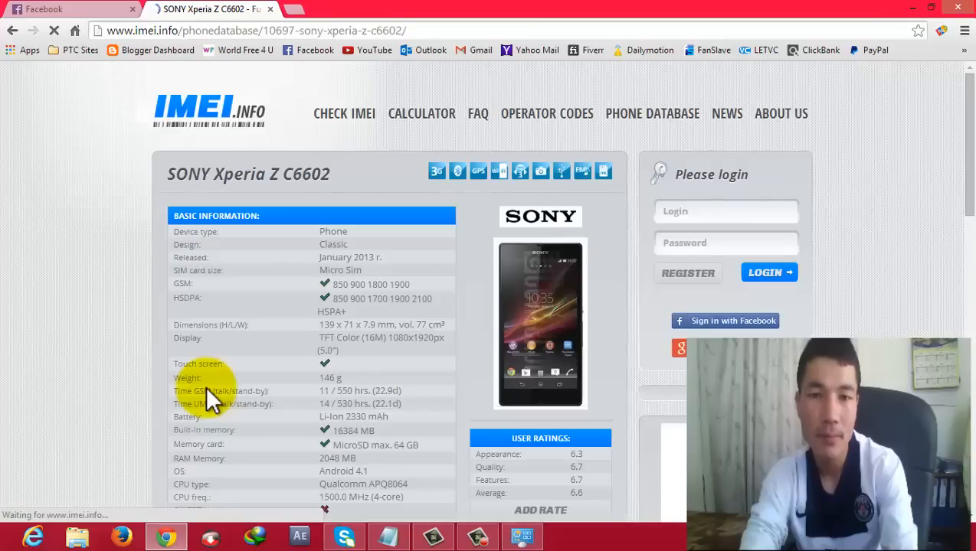
mouse_move(222, 366)
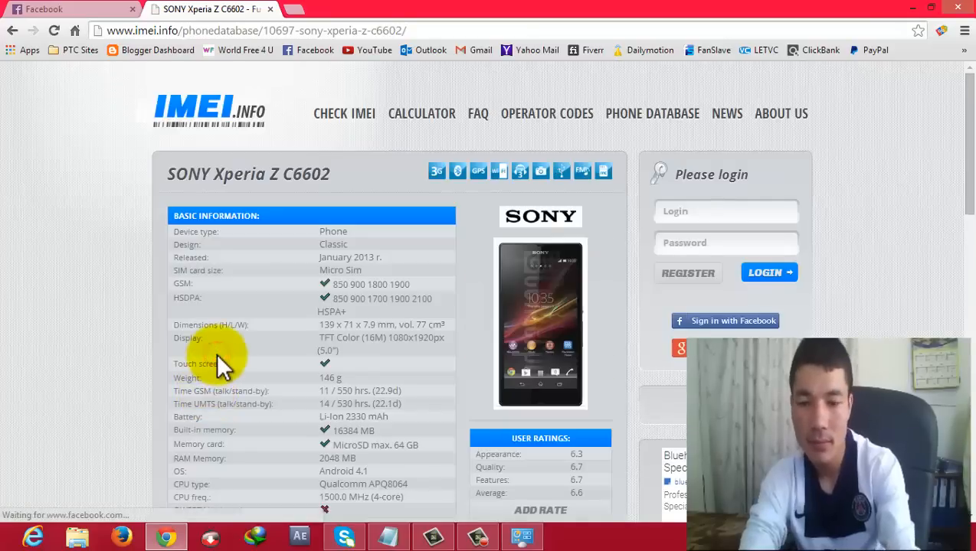
scroll("down", 3)
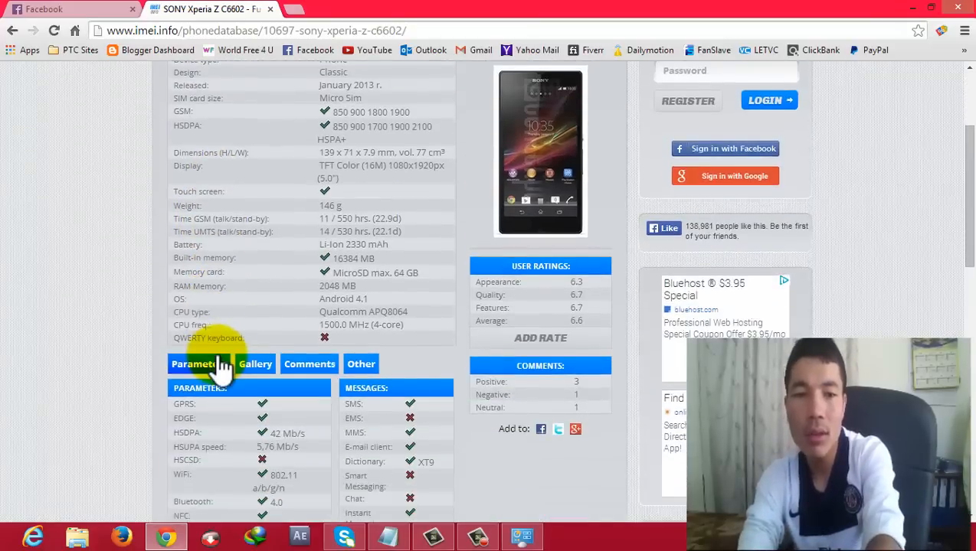
scroll("down", 3)
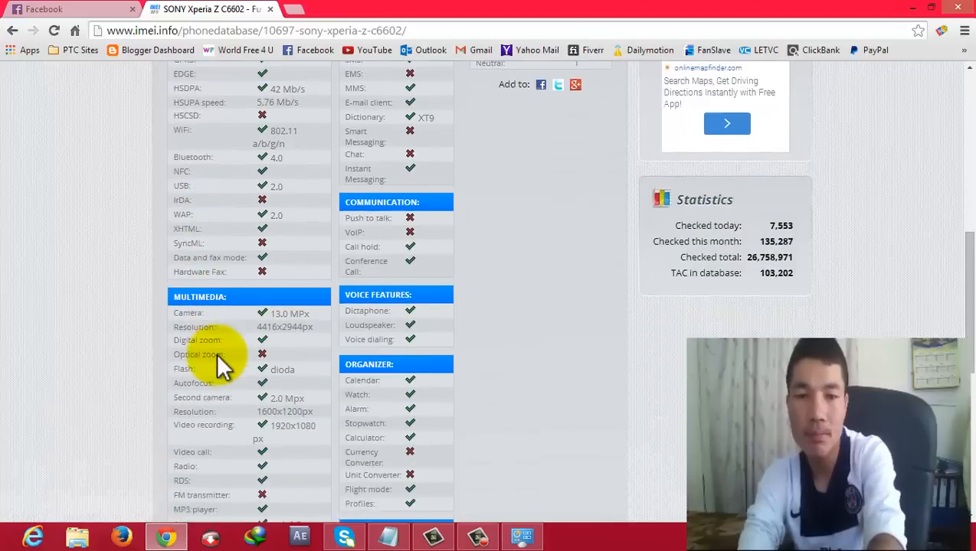
scroll("down", 3)
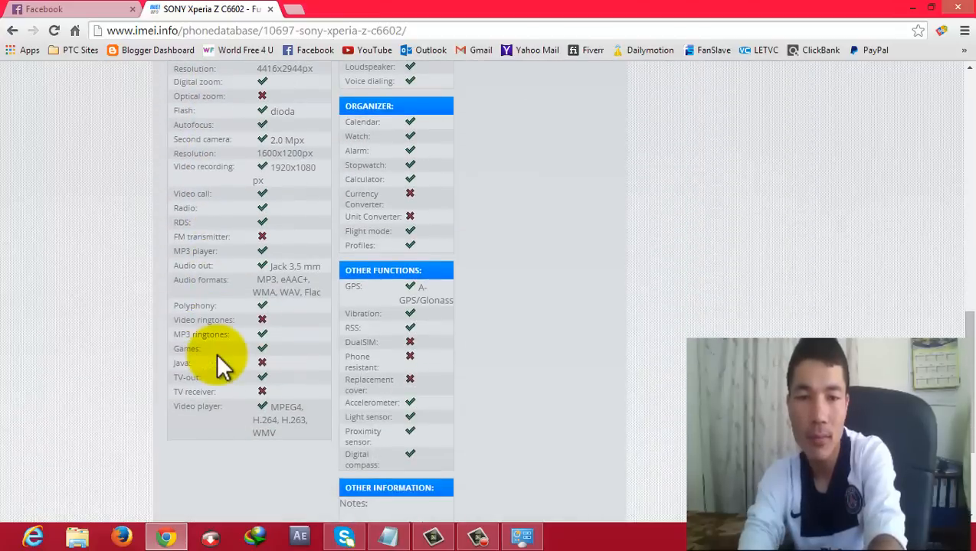
scroll("down", 3)
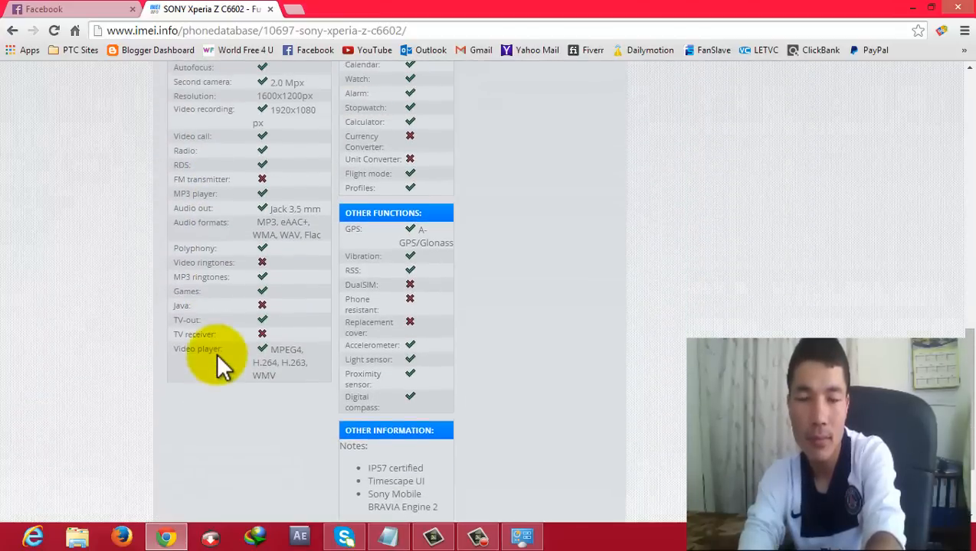
scroll("up", 3)
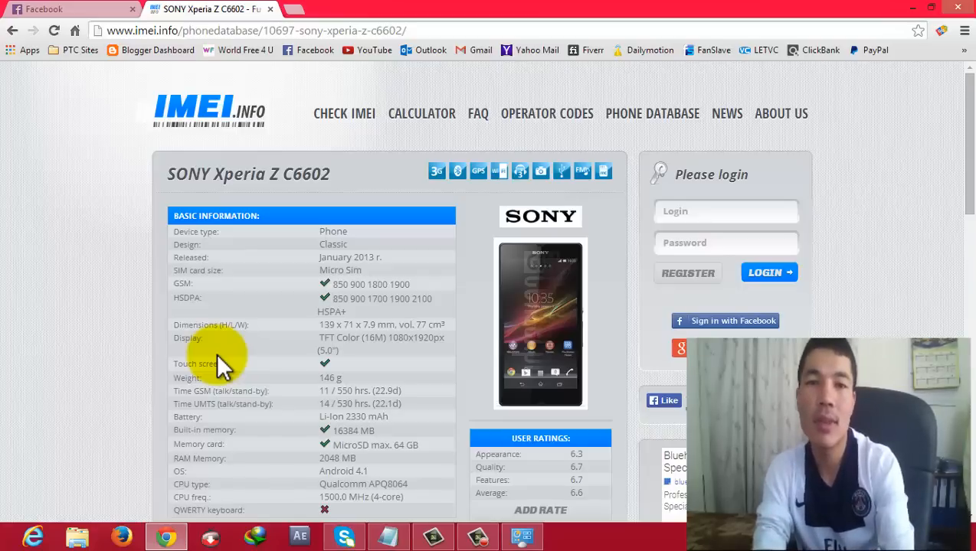
mouse_move(896, 30)
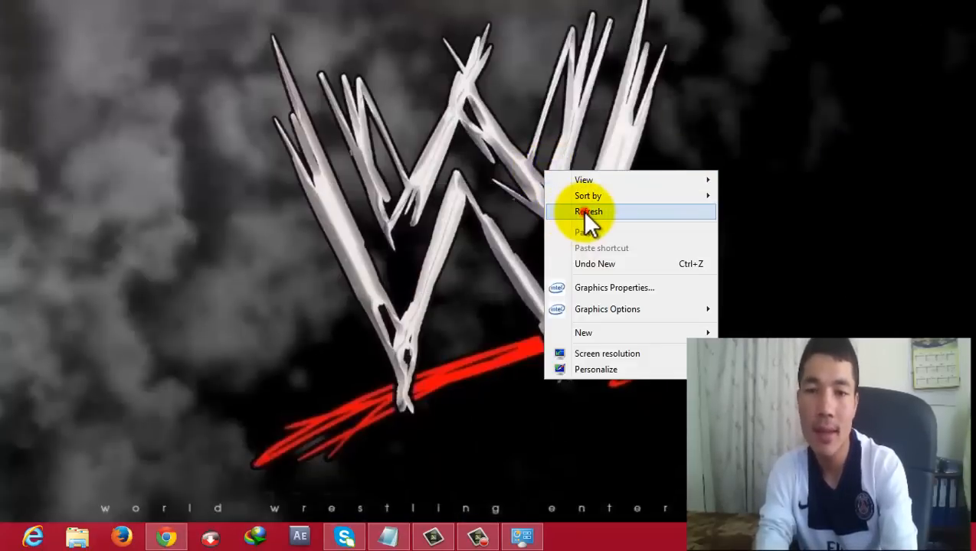
With Chrome closed, refresh the desktop from its right-click menu
left_click(588, 211)
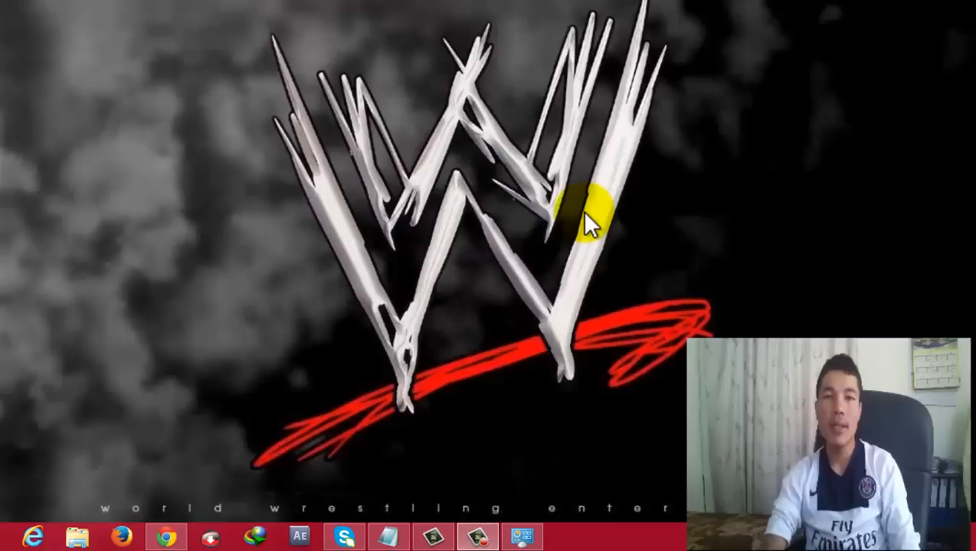